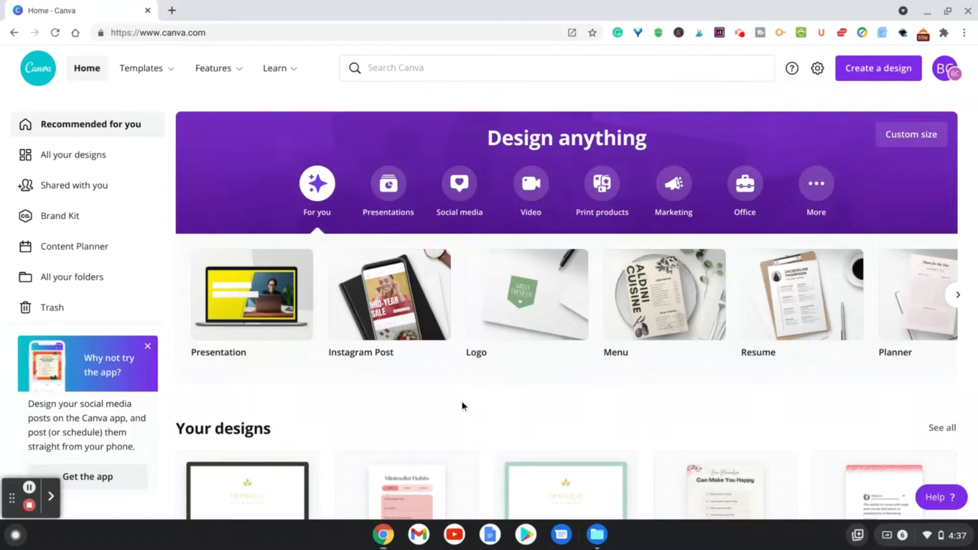
Step: Search Canva for "invoice" and show the 212 invoice template results
left_click(555, 68)
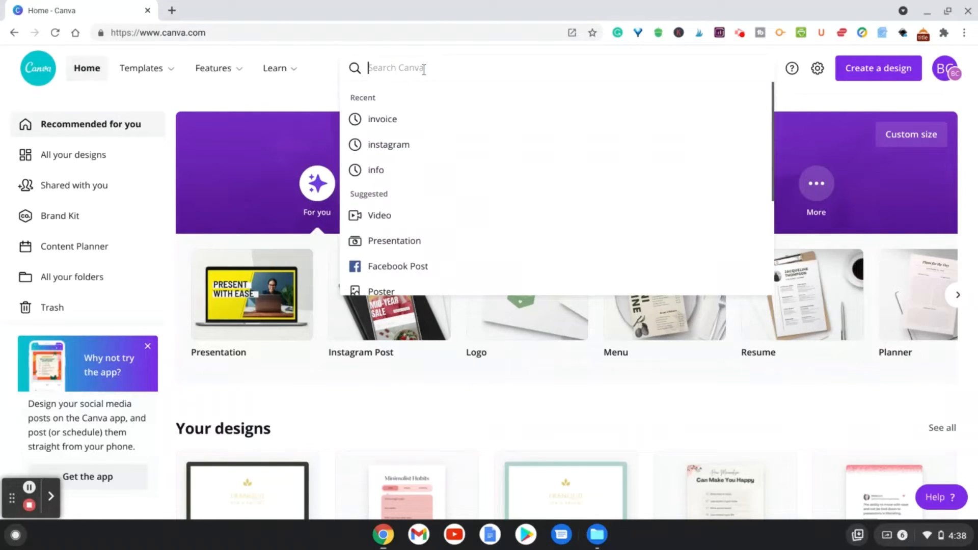
type("invoi")
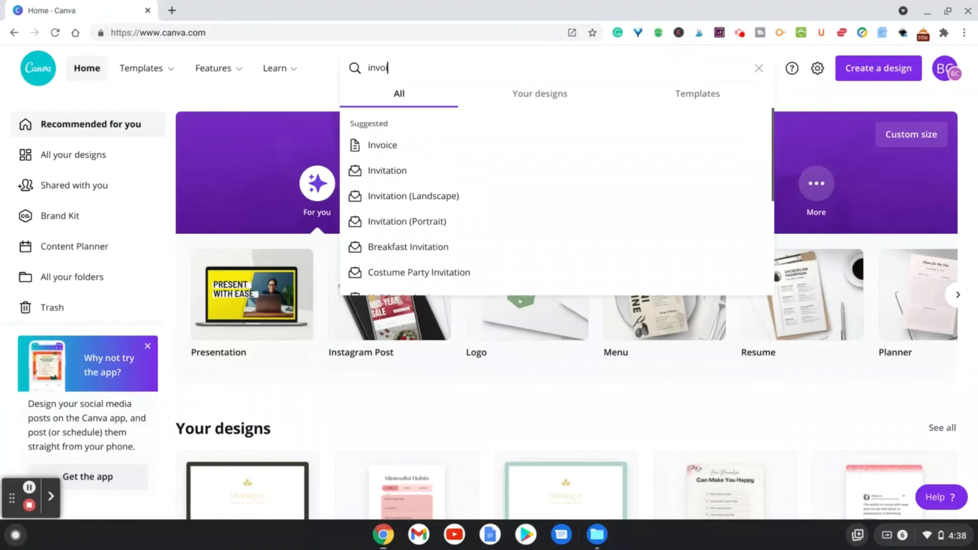
left_click(382, 144)
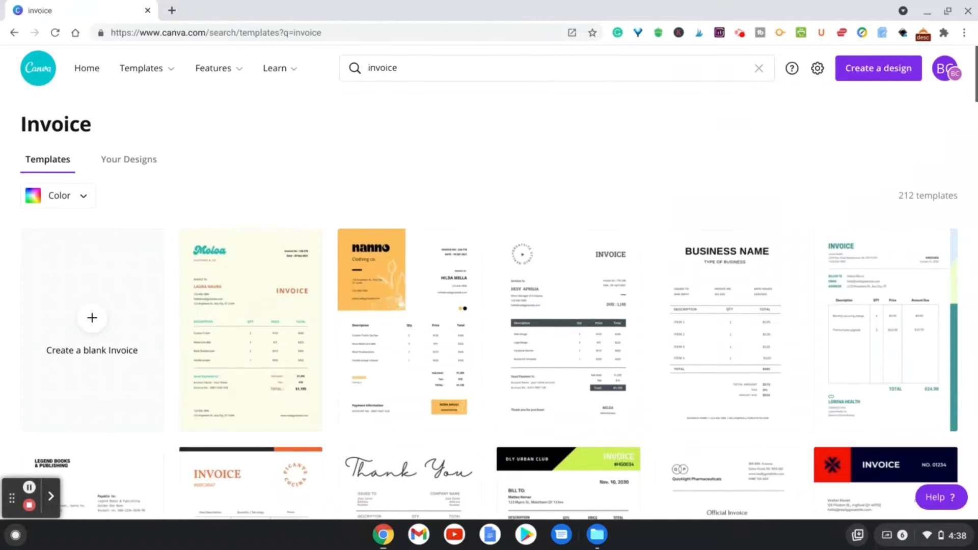
Step: Scroll down through several rows of invoice template results
scroll("down", 3)
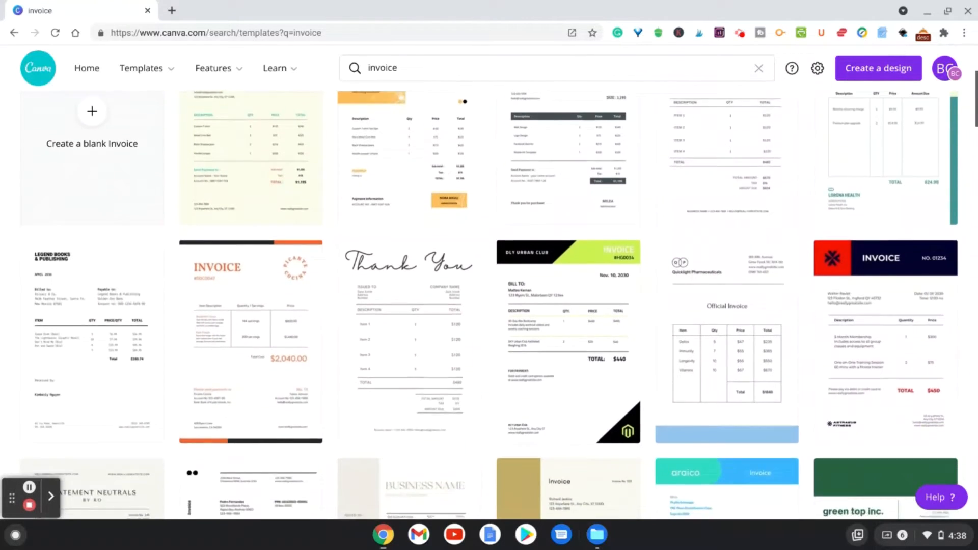
scroll("down", 3)
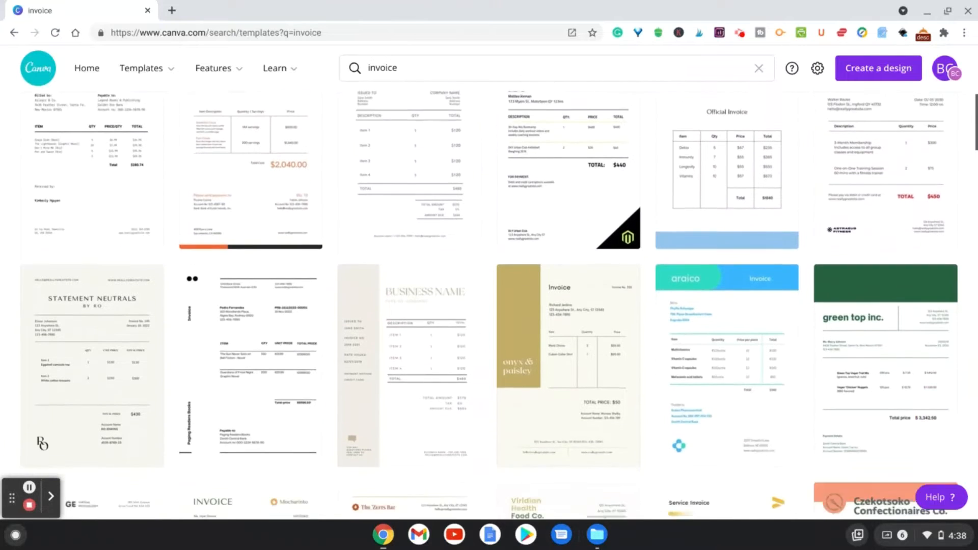
scroll("down", 3)
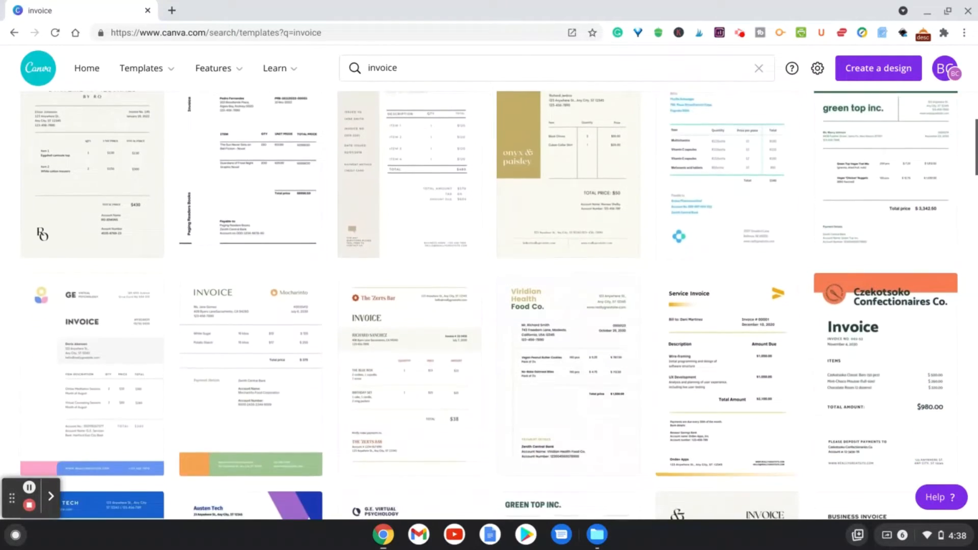
scroll("down", 3)
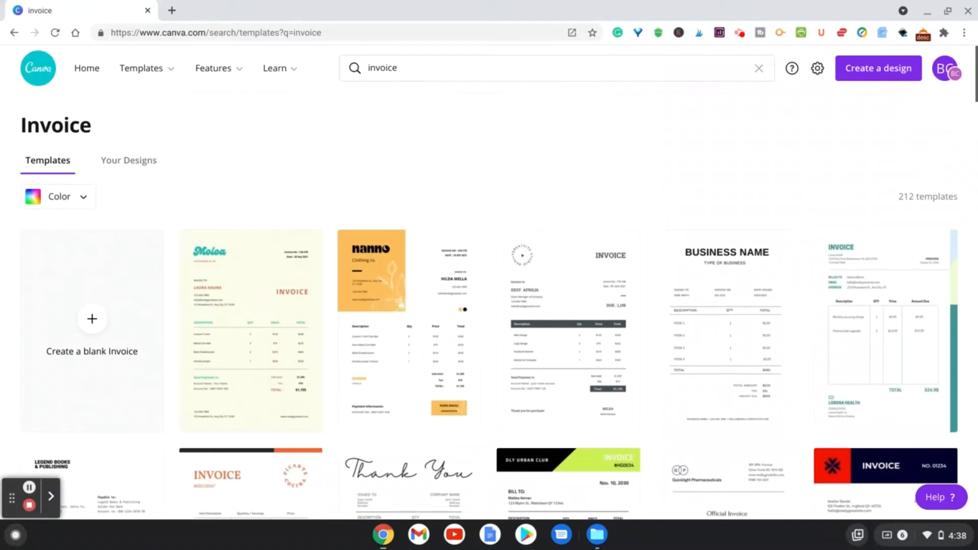
mouse_move(675, 160)
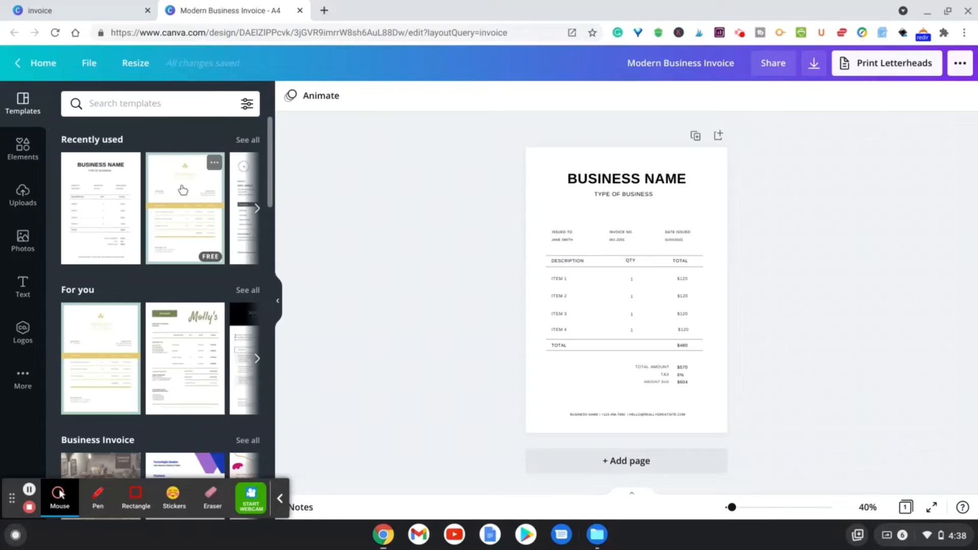
Step: Apply the Tranquil Spa & Resort template from Recently used and select the teal page border
left_click(184, 208)
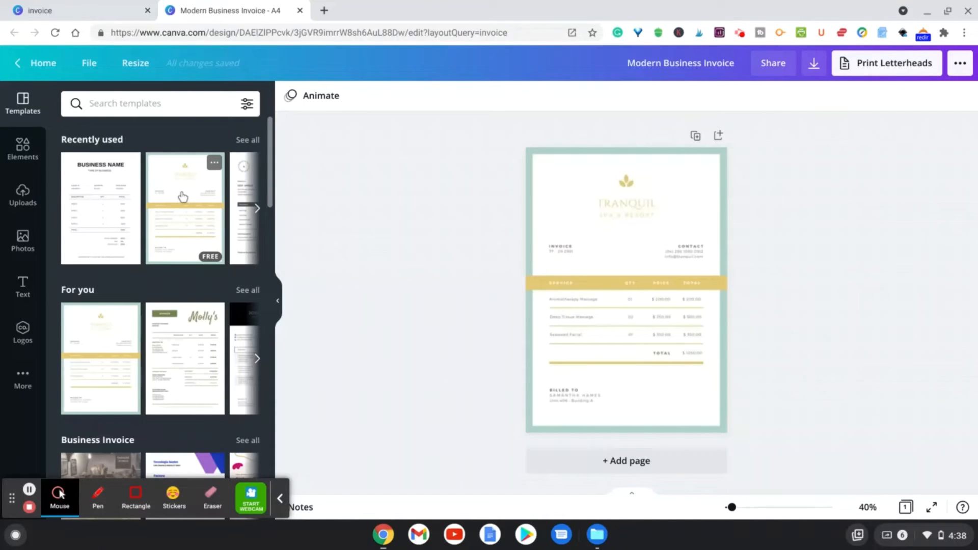
left_click(625, 290)
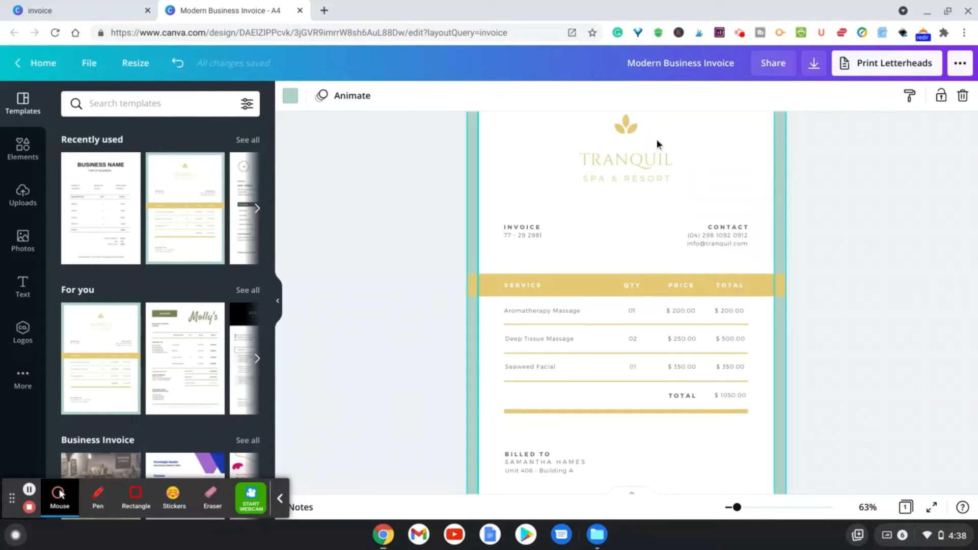
left_click(625, 166)
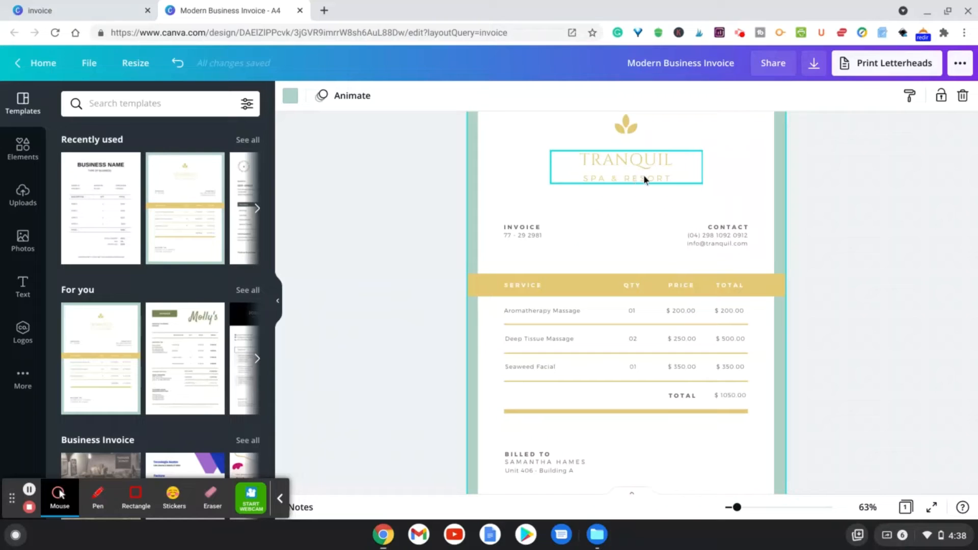
mouse_move(613, 170)
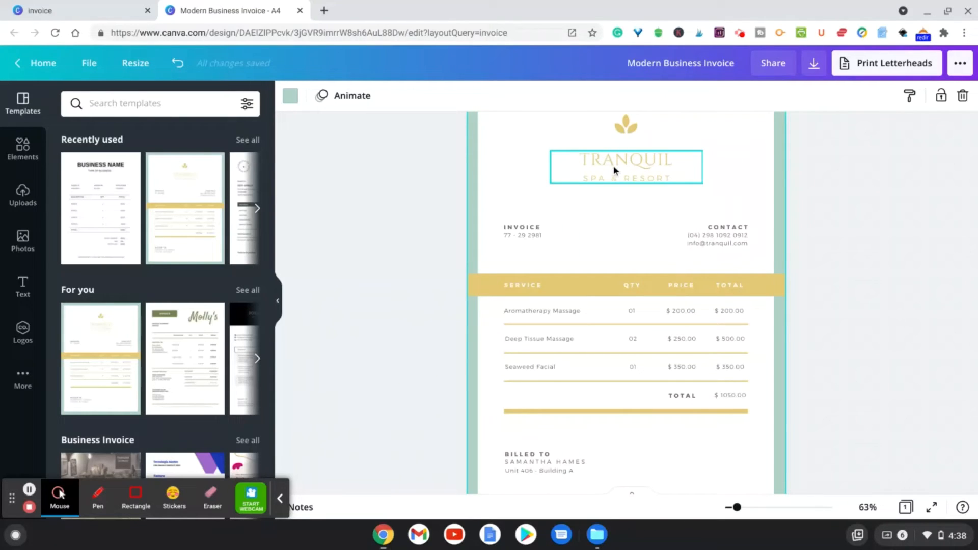
left_click(535, 231)
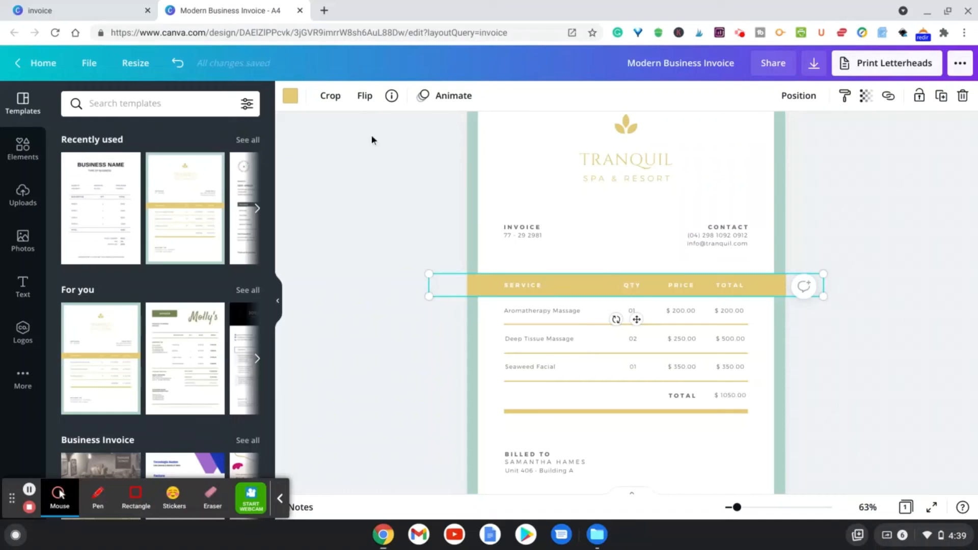
Step: Recolour the service header bar light blue and the page borders black
left_click(289, 96)
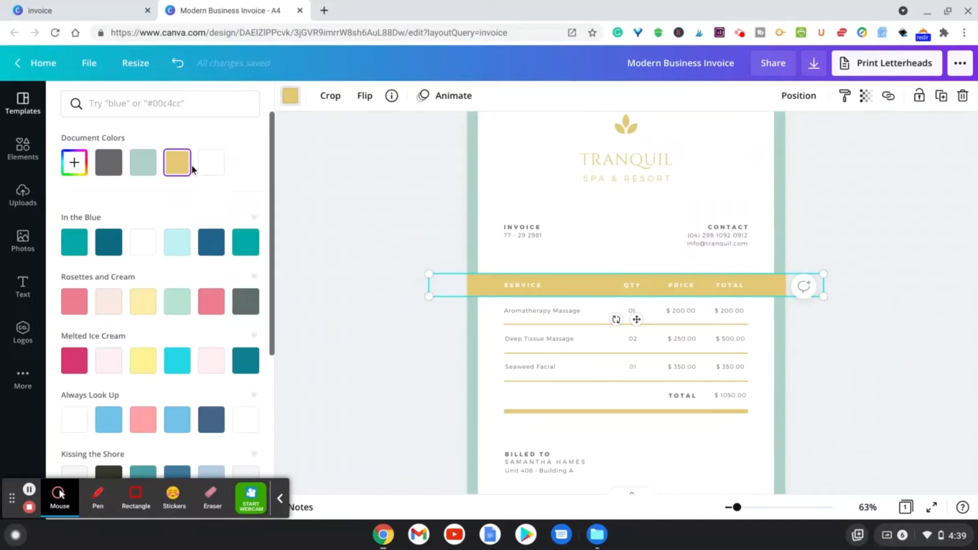
left_click(109, 419)
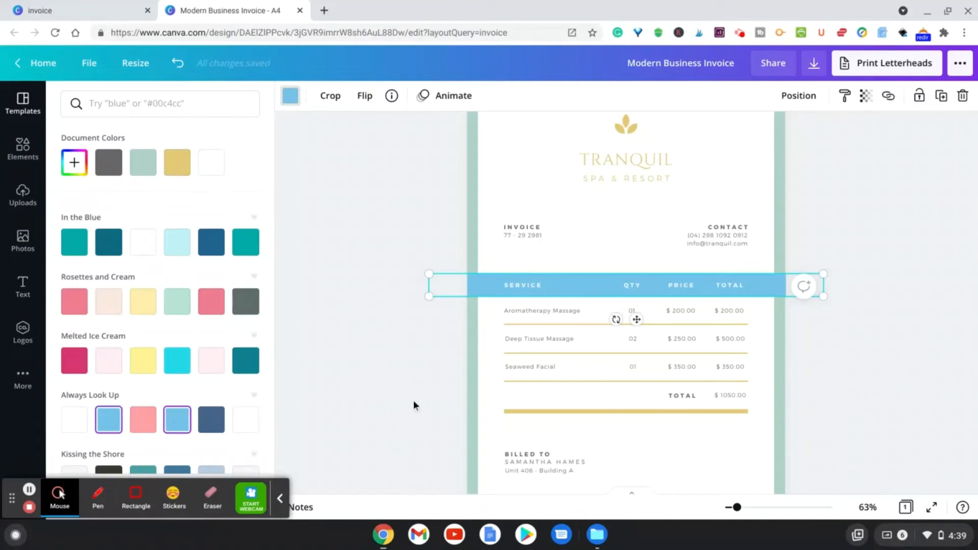
left_click(474, 402)
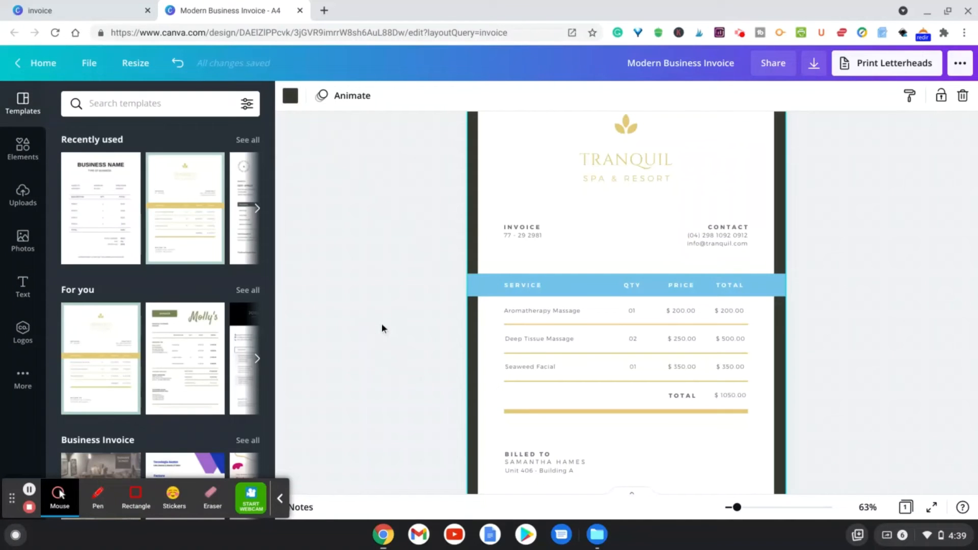
Step: Set the Aromatherapy Massage service line to Poppins Bold
left_click(541, 310)
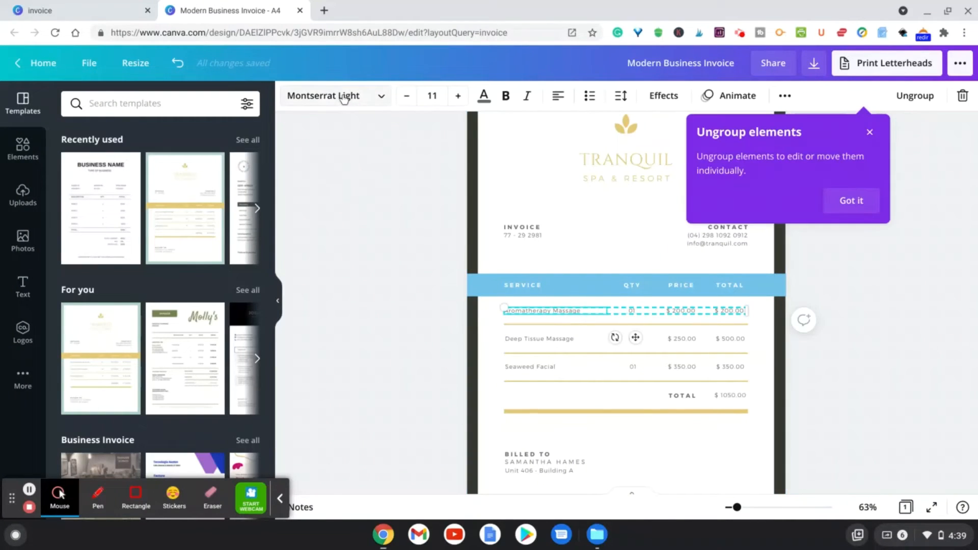
left_click(334, 96)
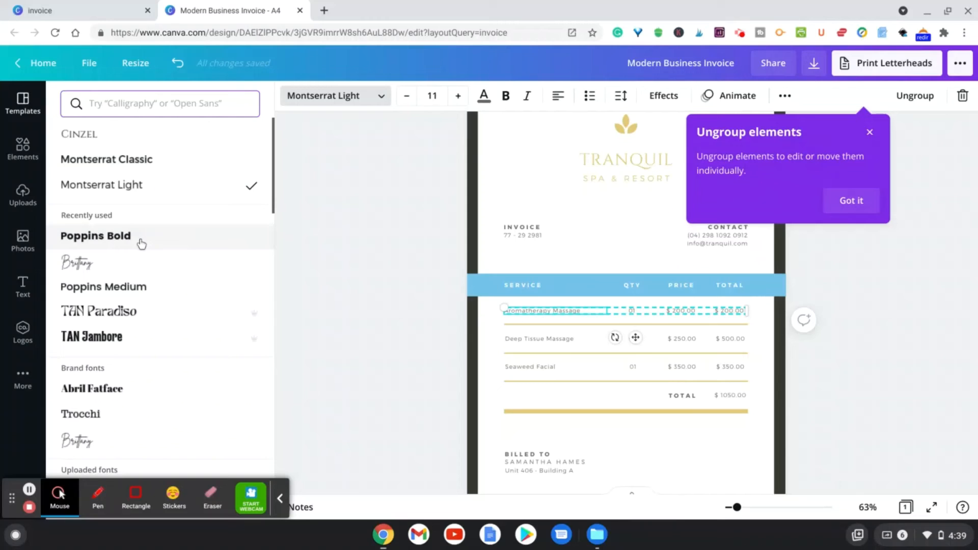
left_click(95, 235)
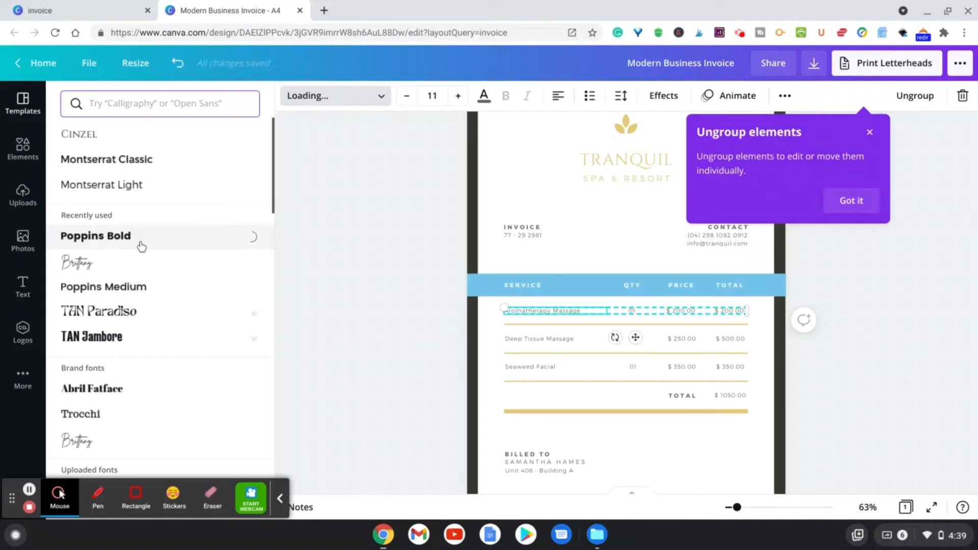
left_click(96, 235)
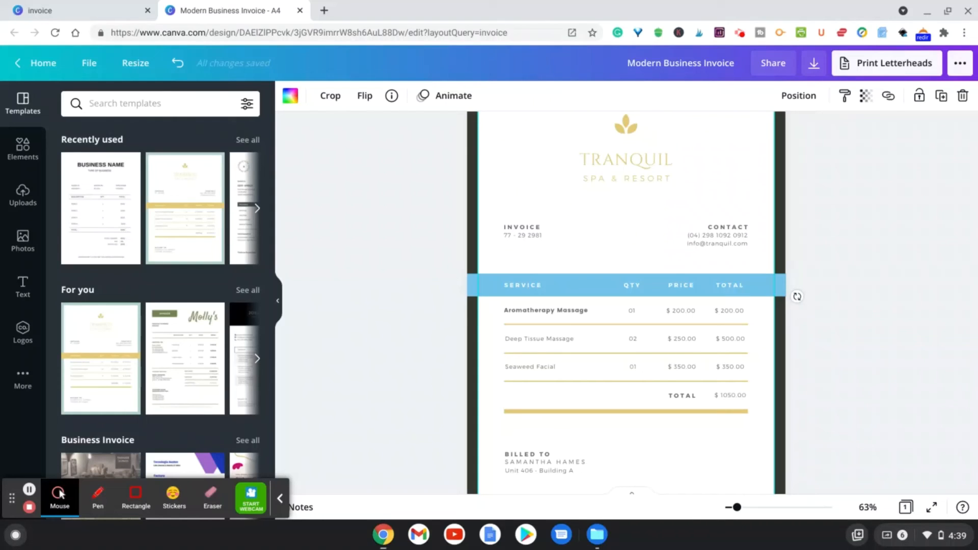
mouse_move(367, 405)
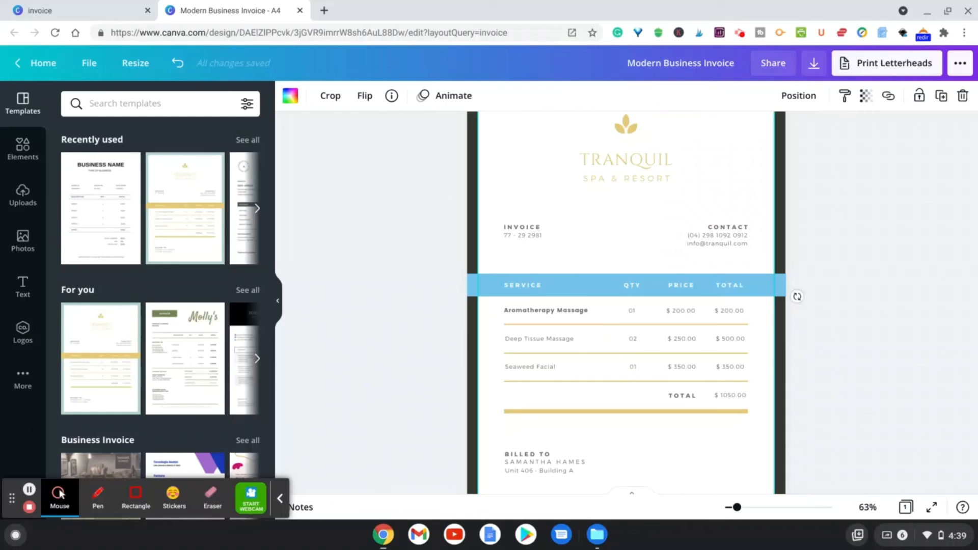
mouse_move(36, 377)
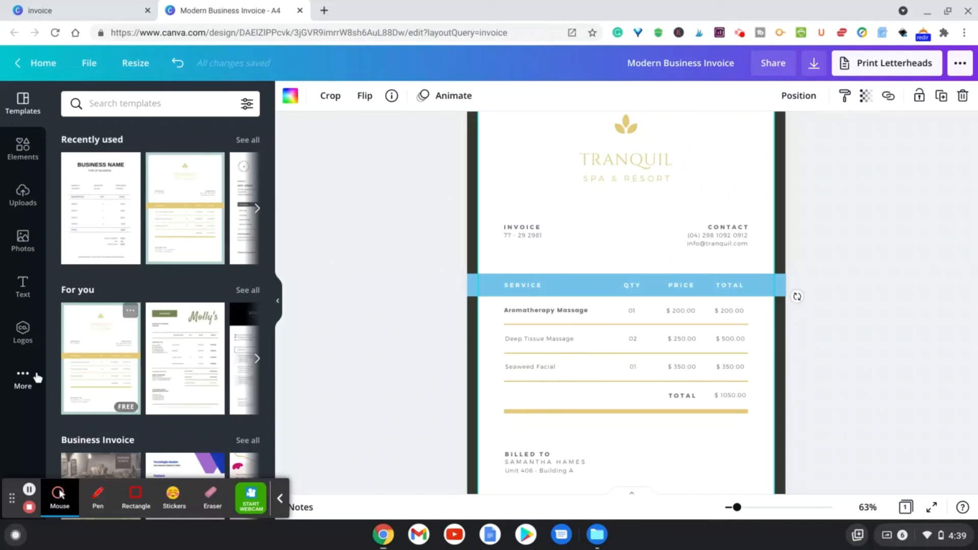
mouse_move(35, 441)
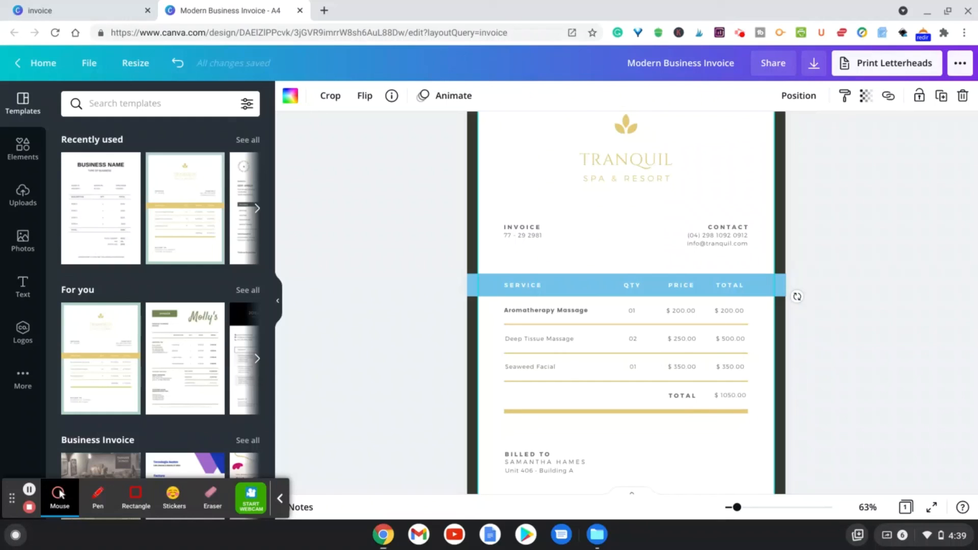
mouse_move(28, 490)
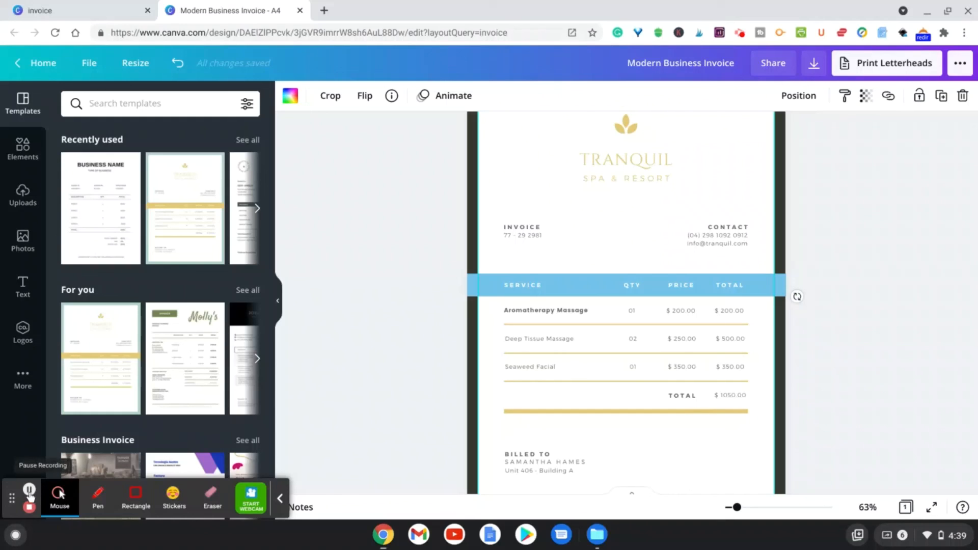